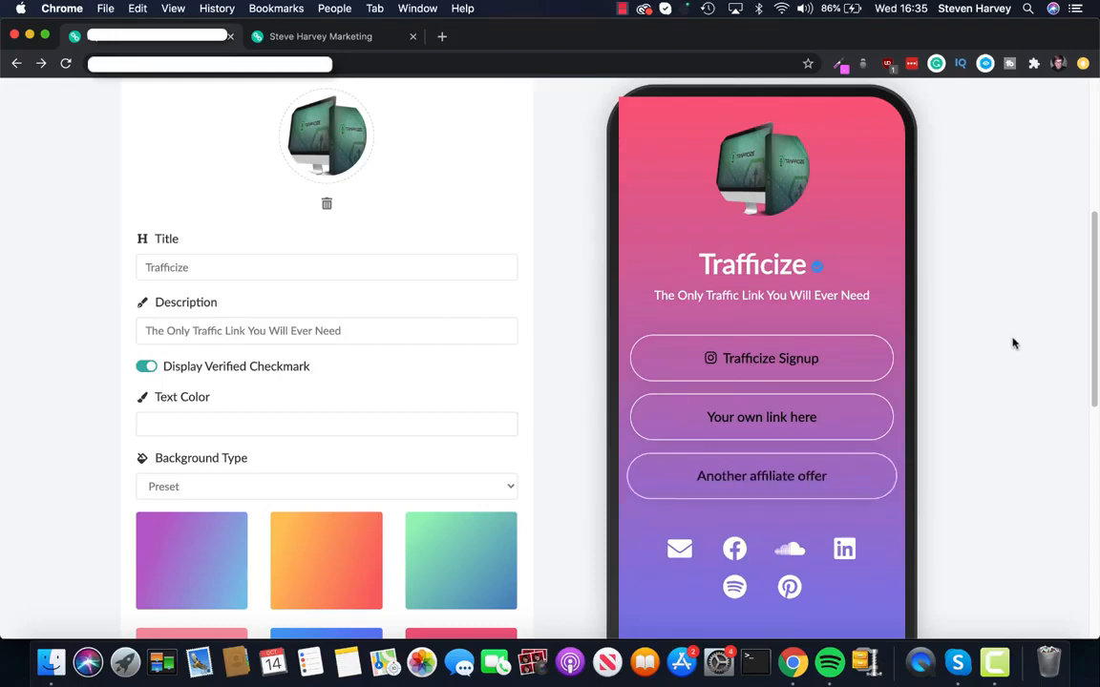
mouse_move(963, 393)
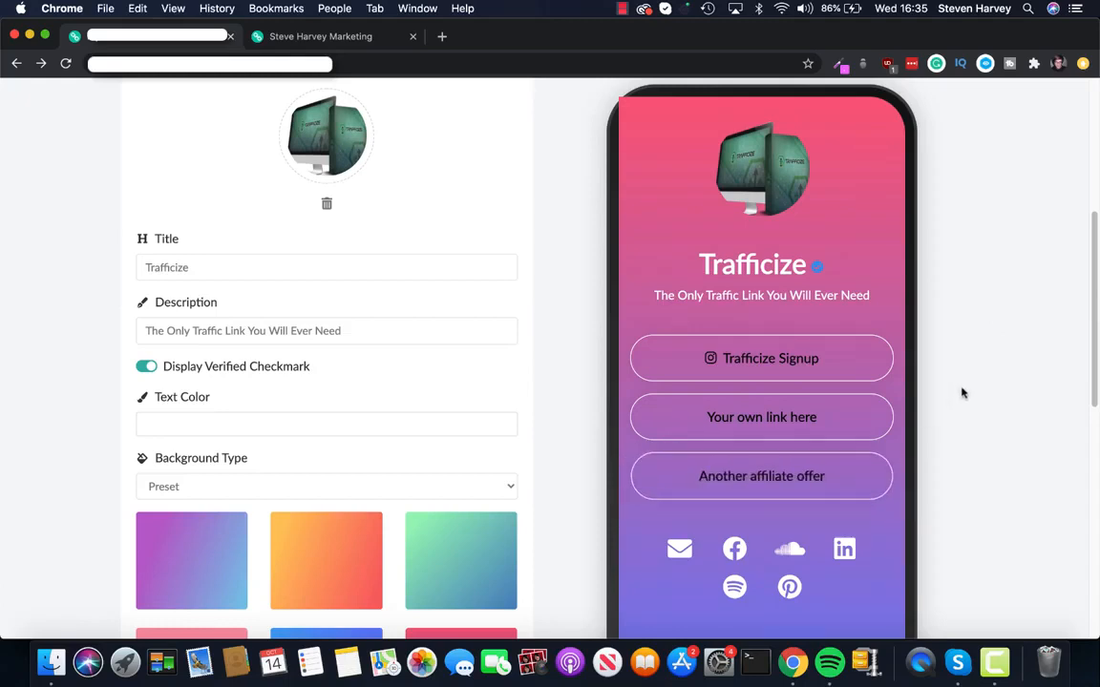
mouse_move(972, 382)
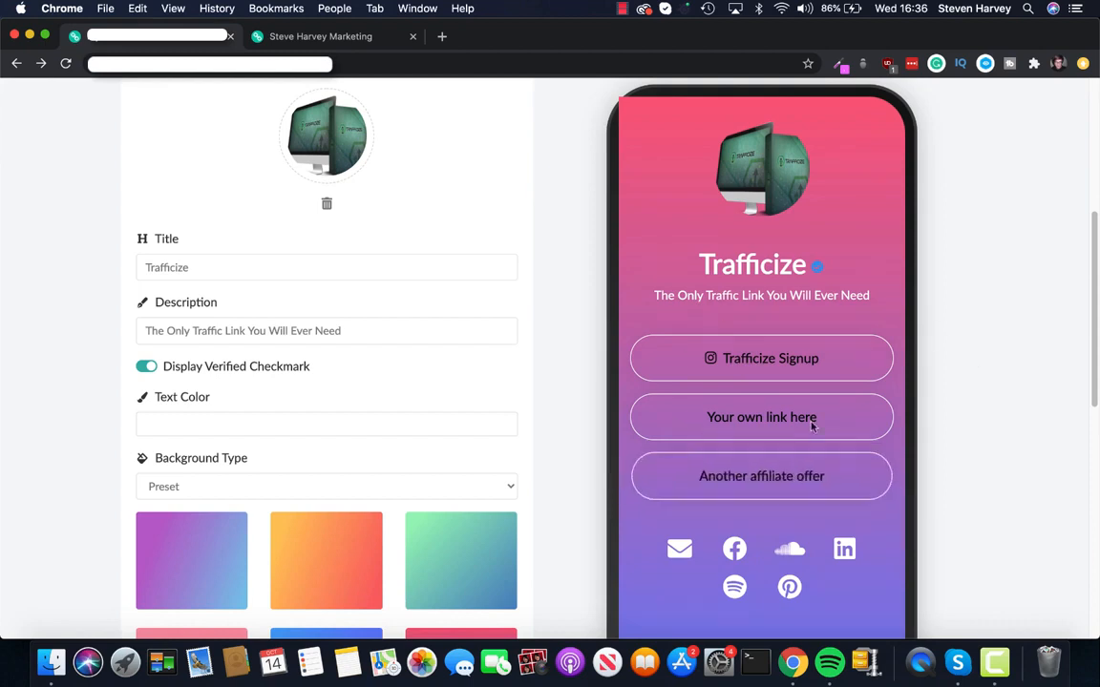
mouse_move(936, 383)
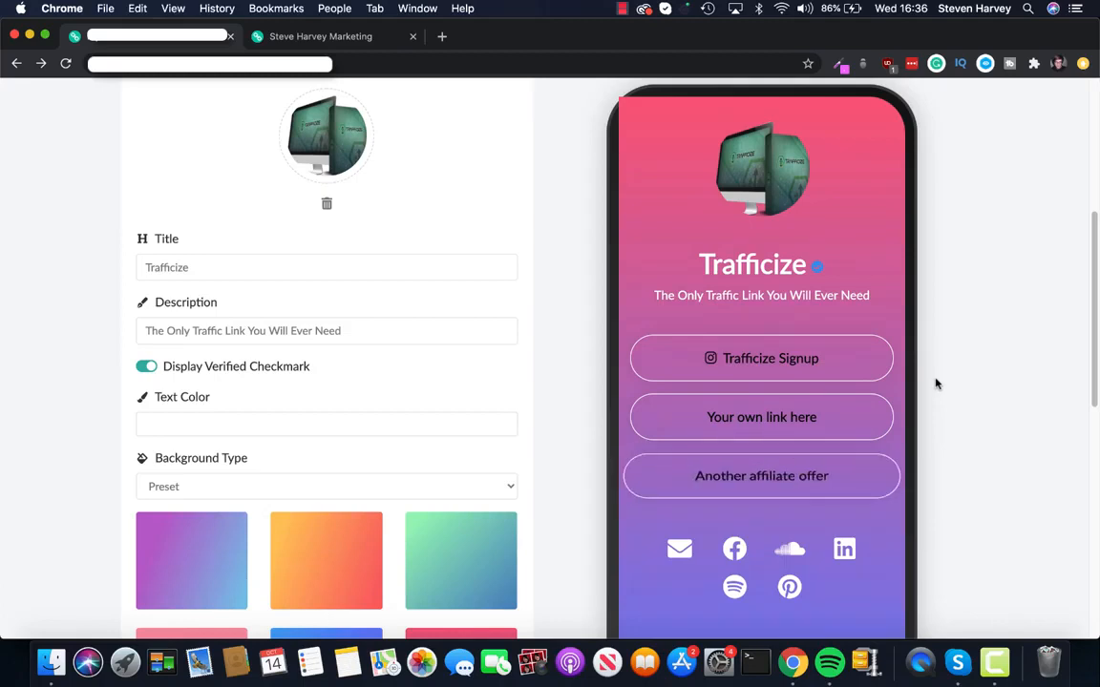
mouse_move(951, 390)
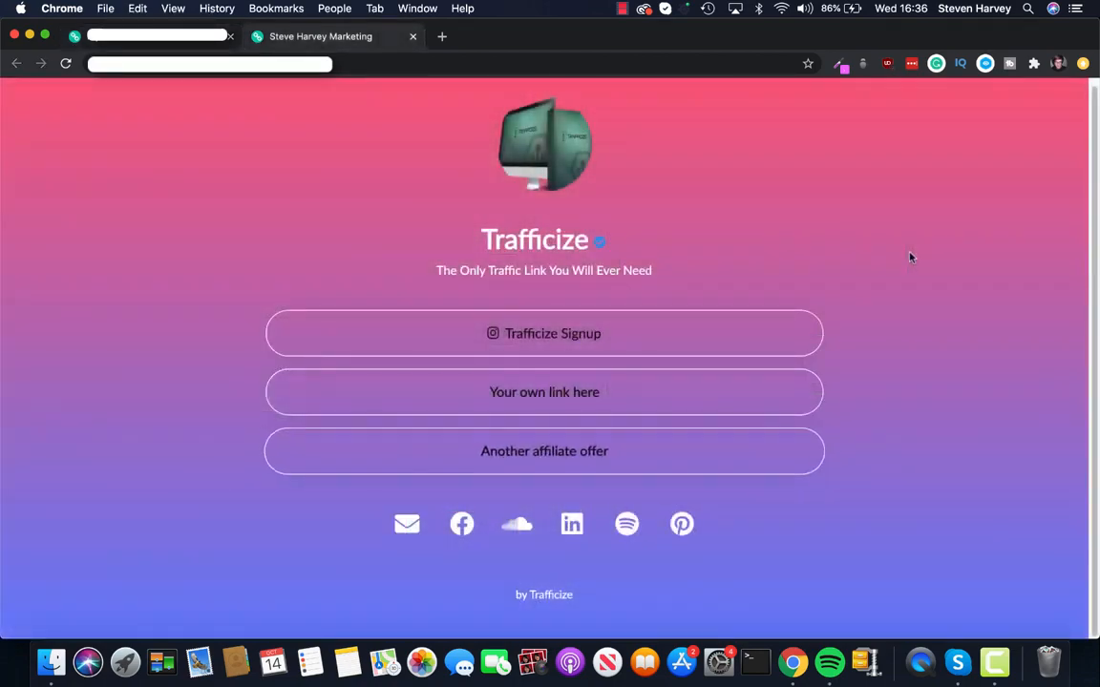
mouse_move(895, 260)
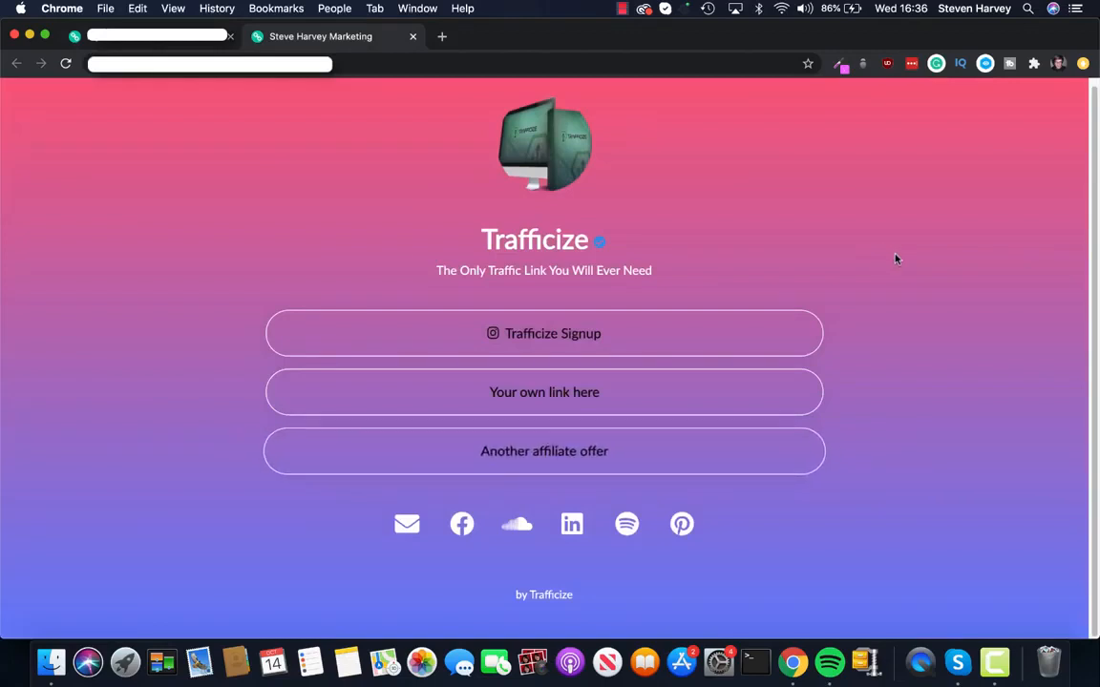
mouse_move(672, 252)
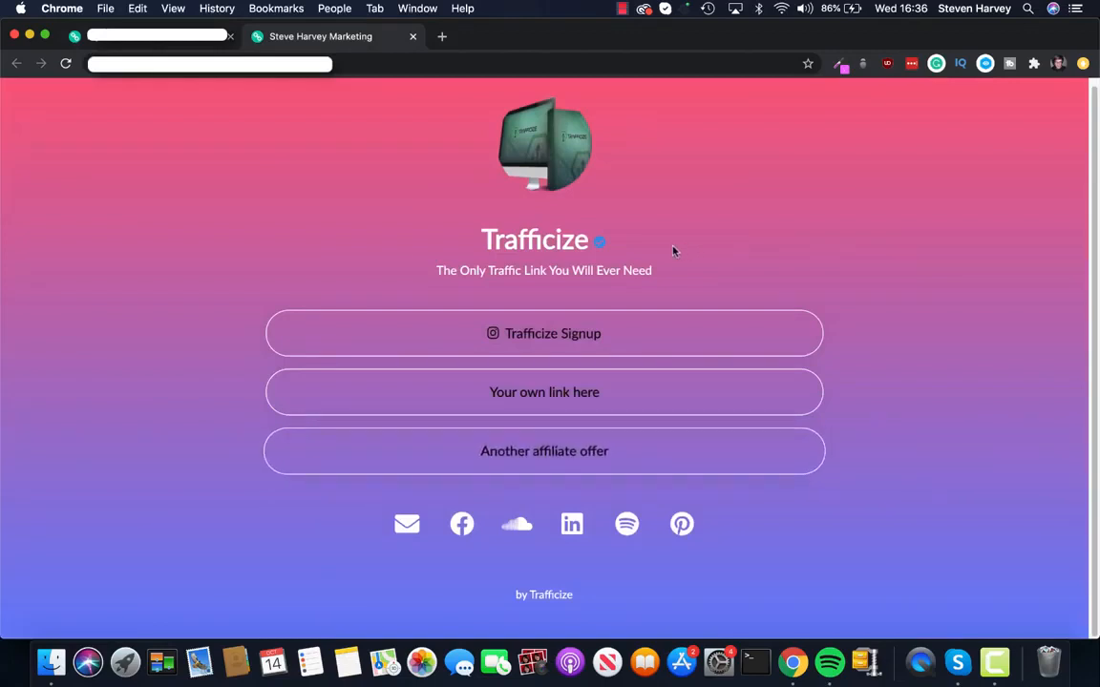
mouse_move(886, 390)
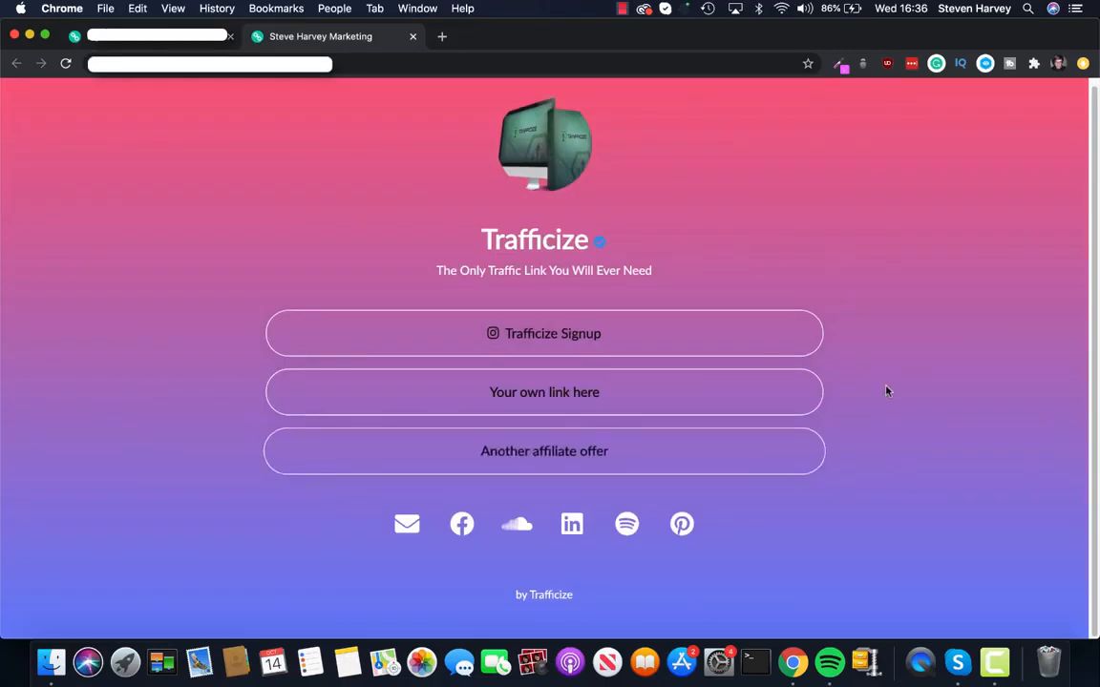
mouse_move(787, 349)
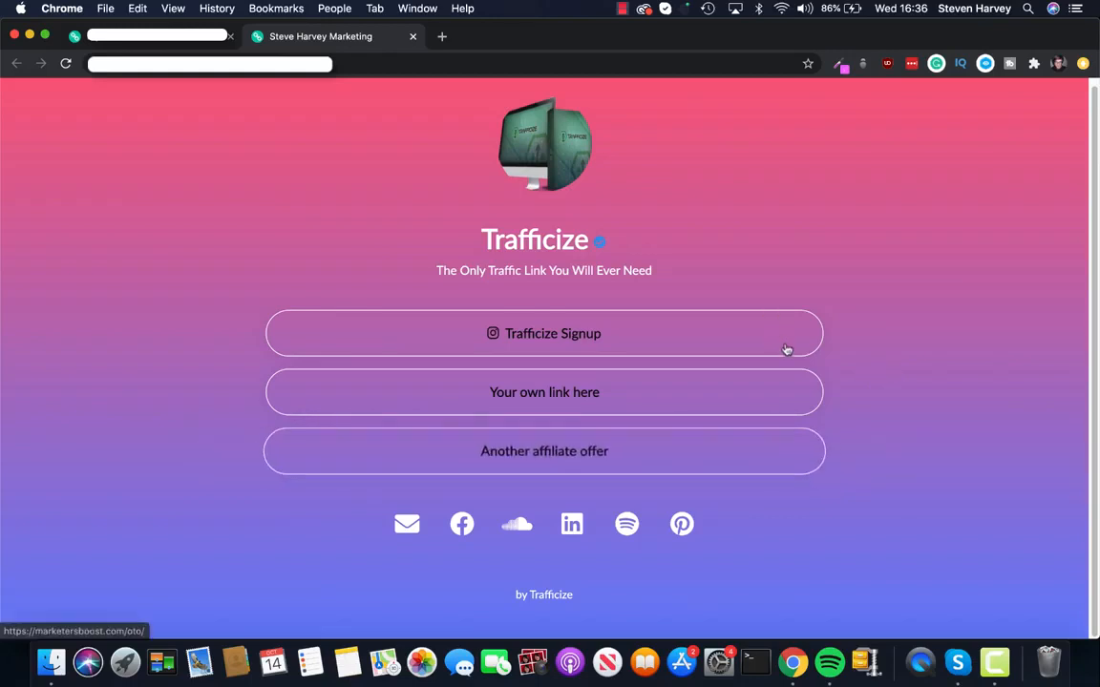
mouse_move(763, 264)
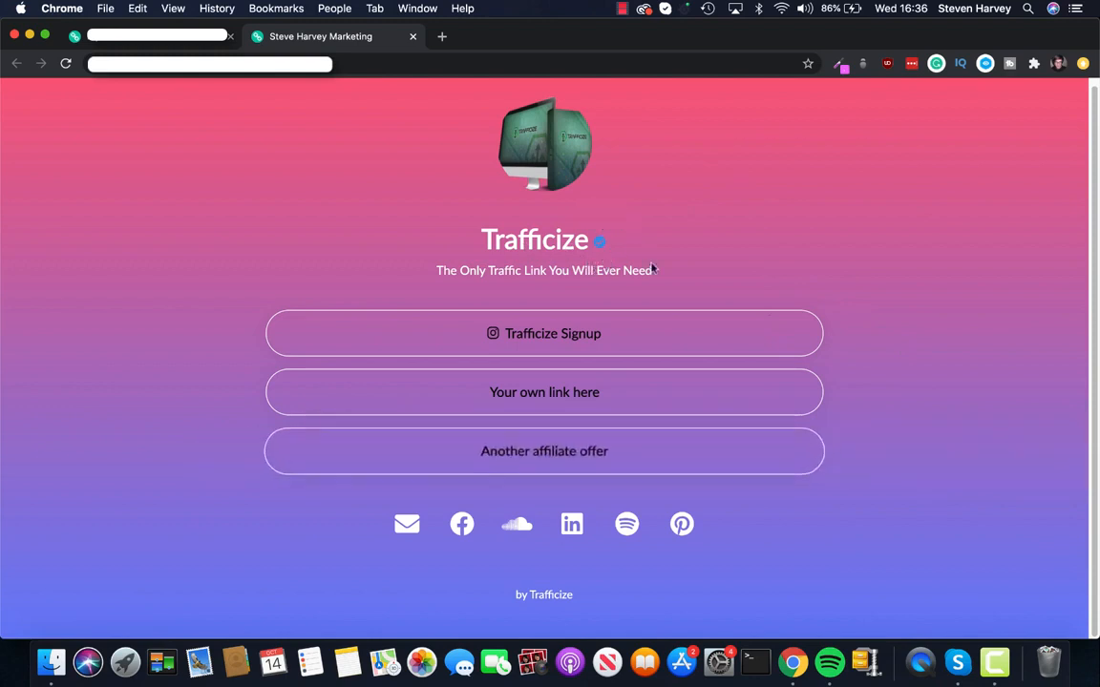
mouse_move(680, 456)
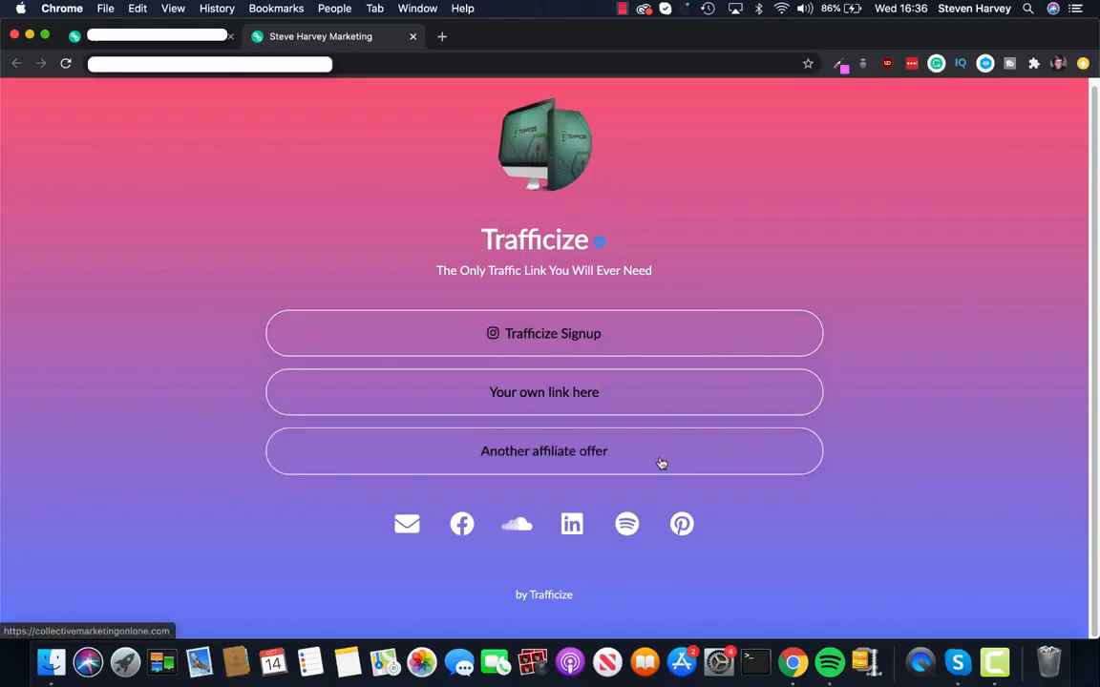
mouse_move(932, 340)
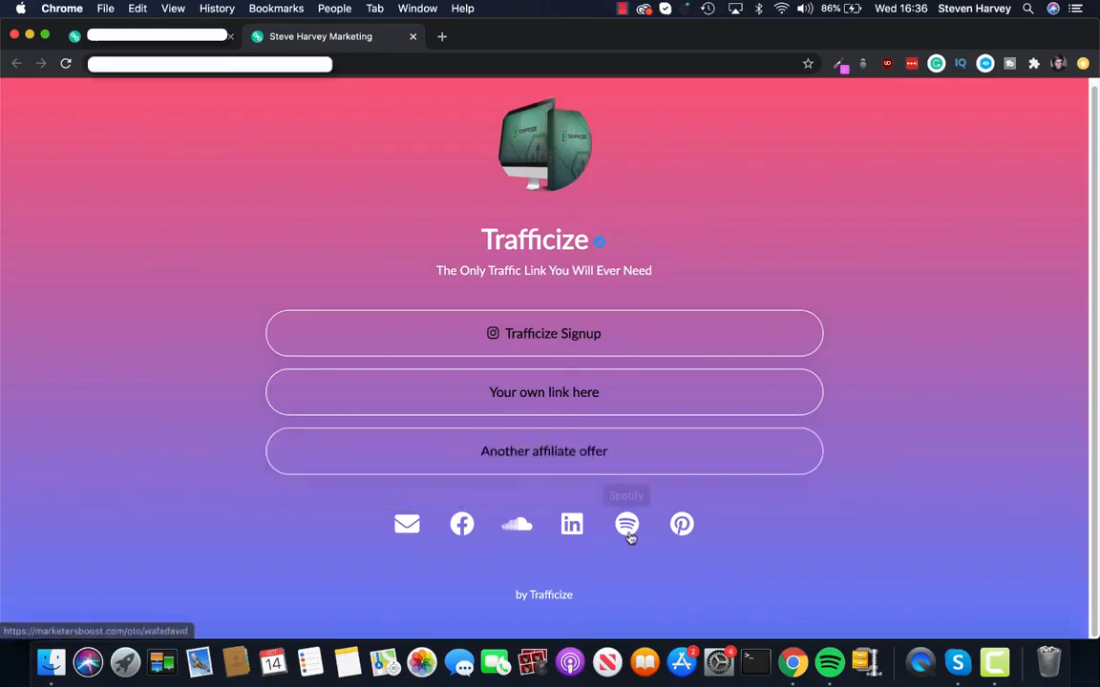
mouse_move(926, 334)
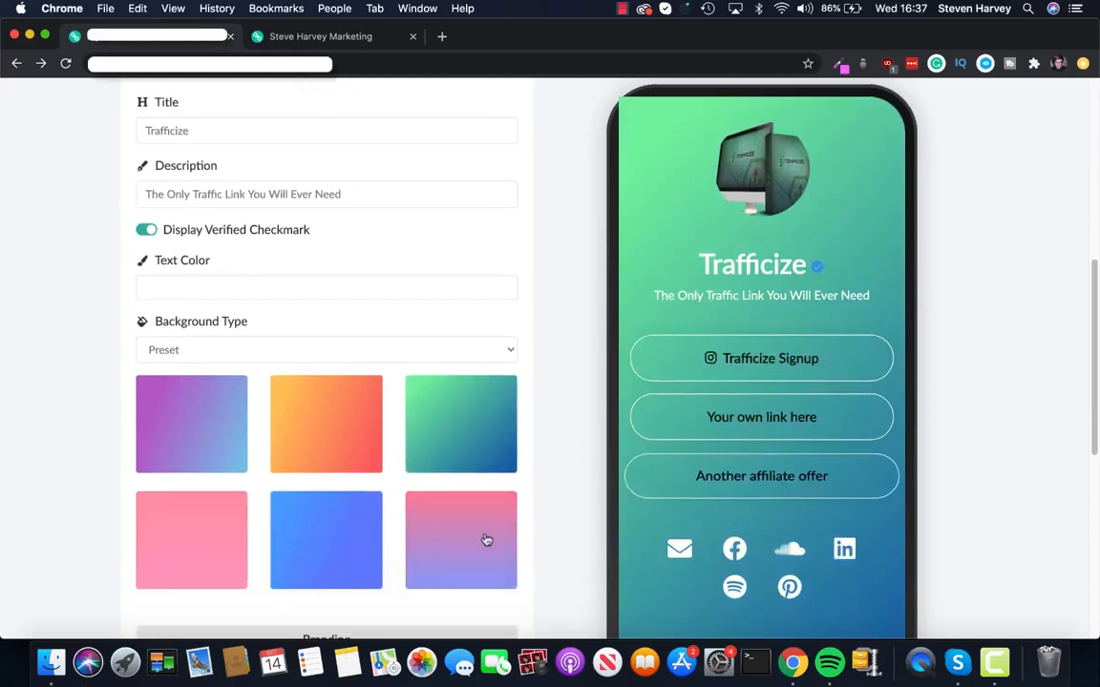
Apply the pink-to-purple gradient preset and reveal the Analytics fields for Google Analytics ID and Facebook Pixel.
click(462, 539)
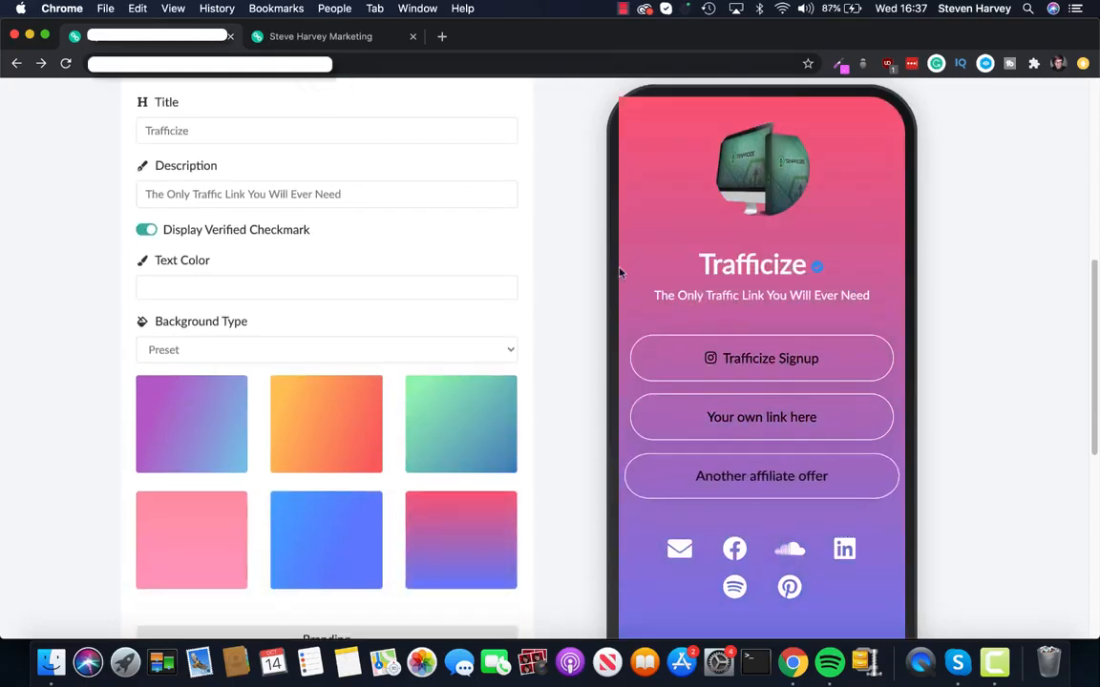
scroll(down, 3)
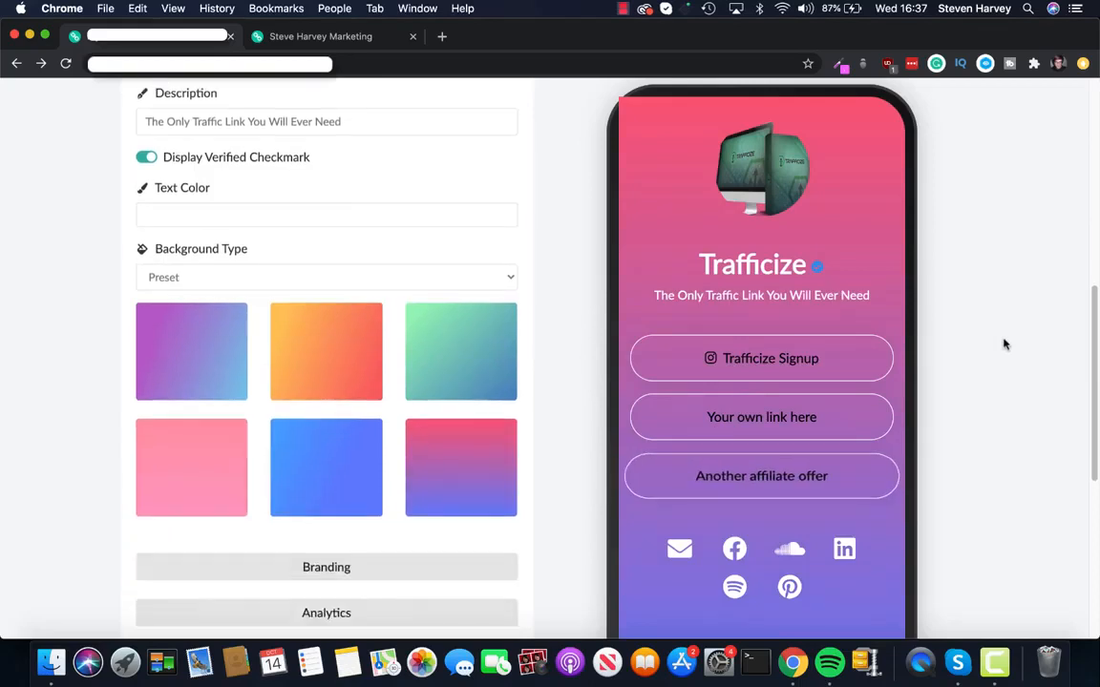
scroll(down, 3)
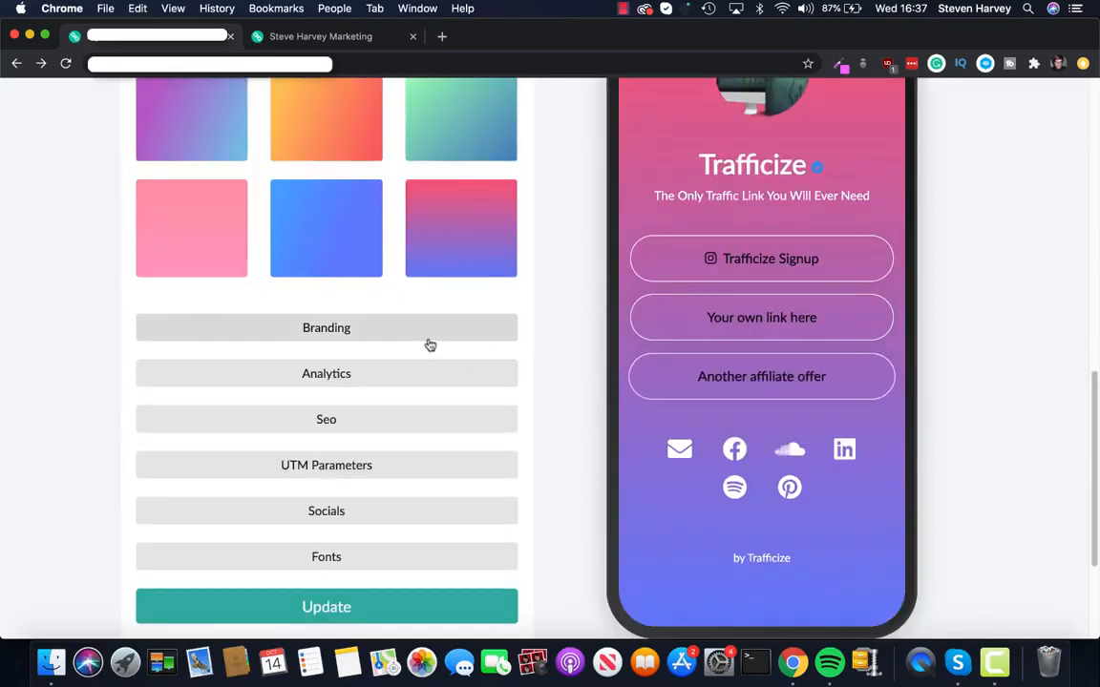
click(324, 373)
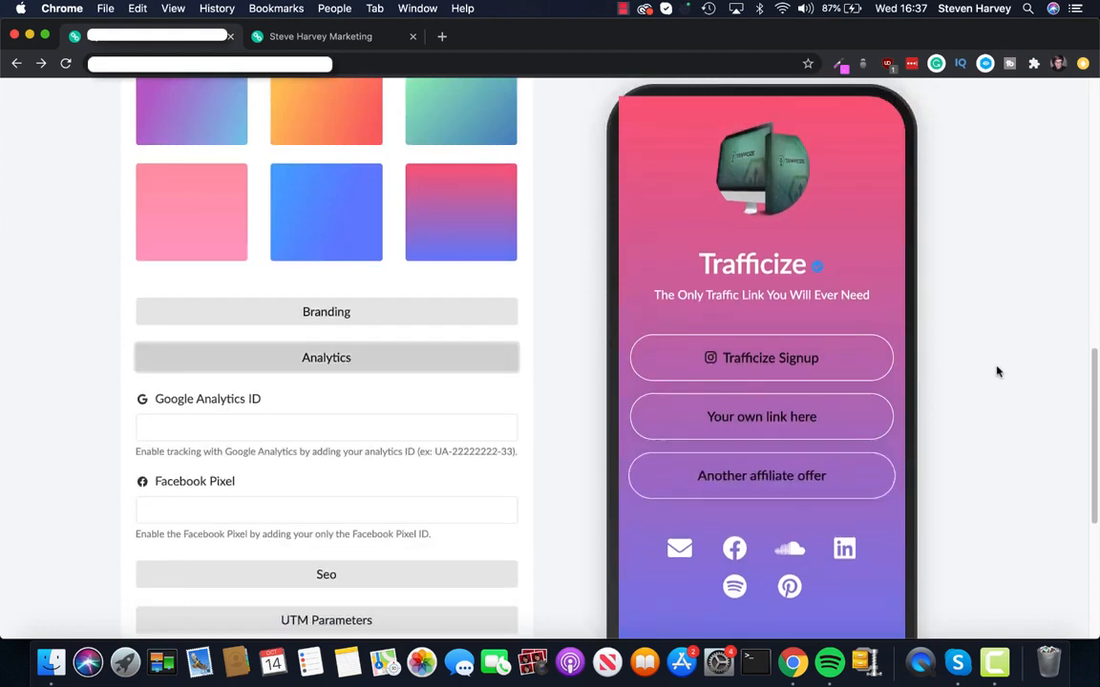
mouse_move(945, 351)
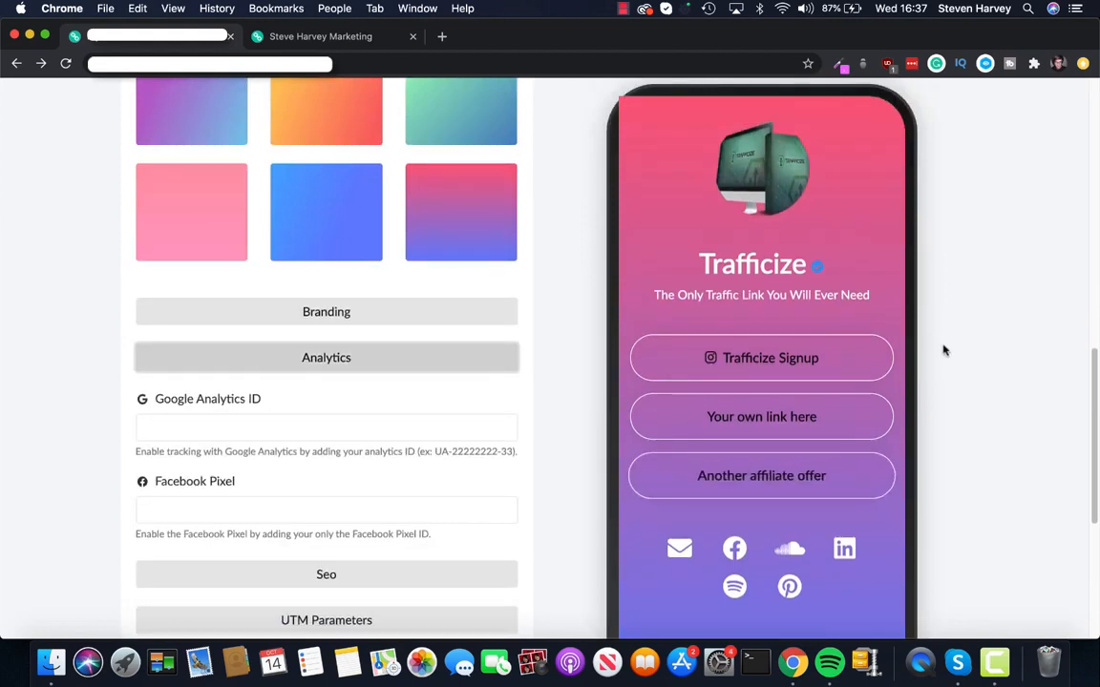